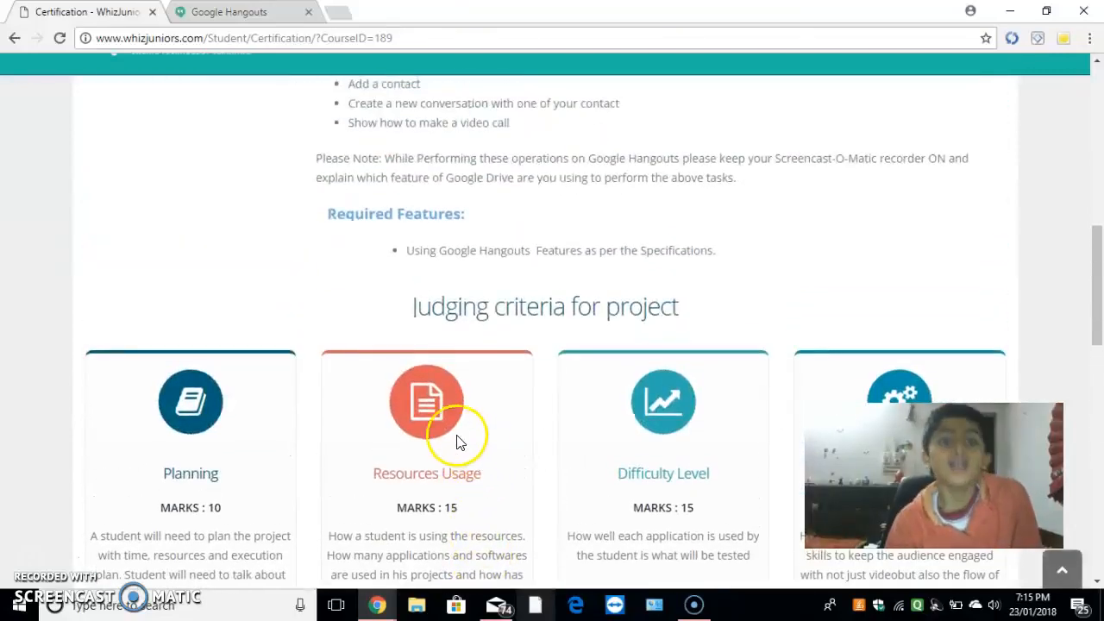
# Start a new conversation, search 'kl' and open a chat with the matching contact.
pyautogui.scroll(3)
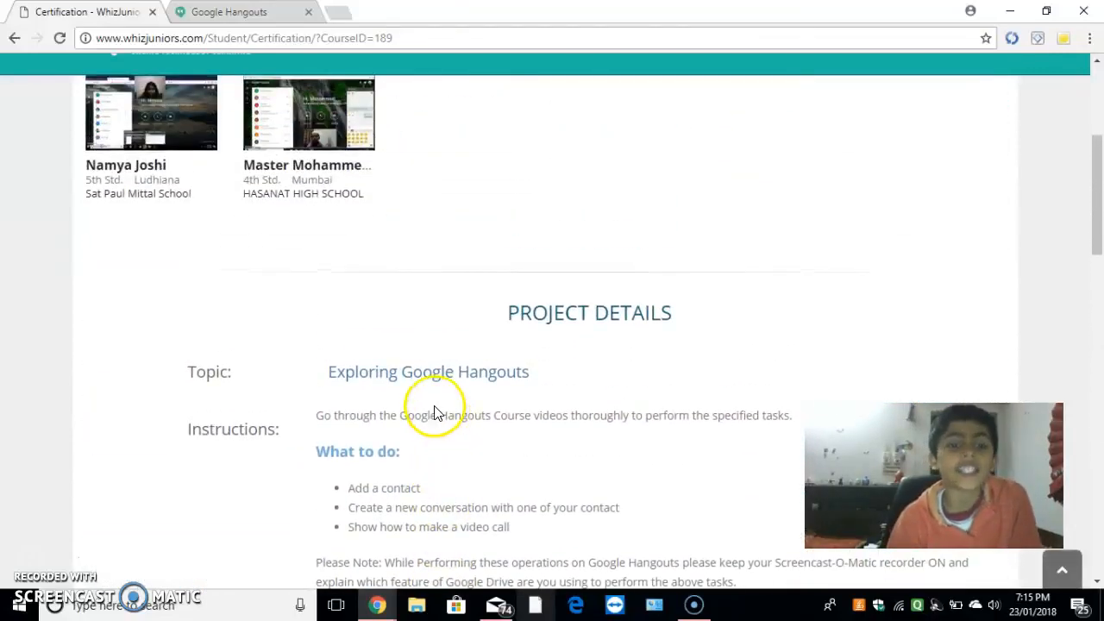
pyautogui.scroll(-3)
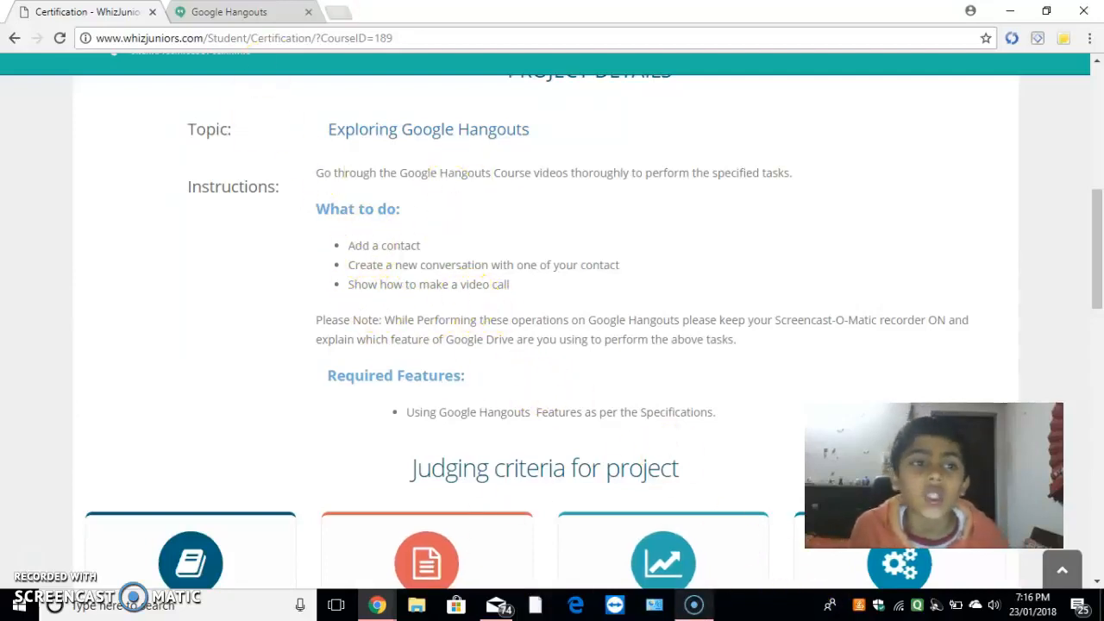
pyautogui.click(227, 10)
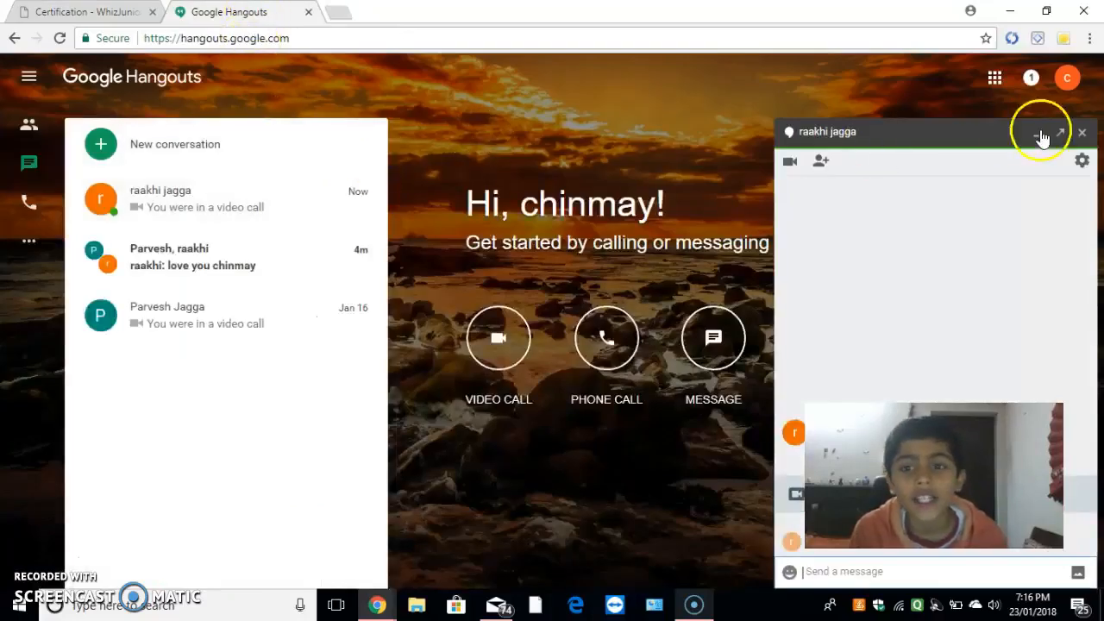
pyautogui.click(1041, 132)
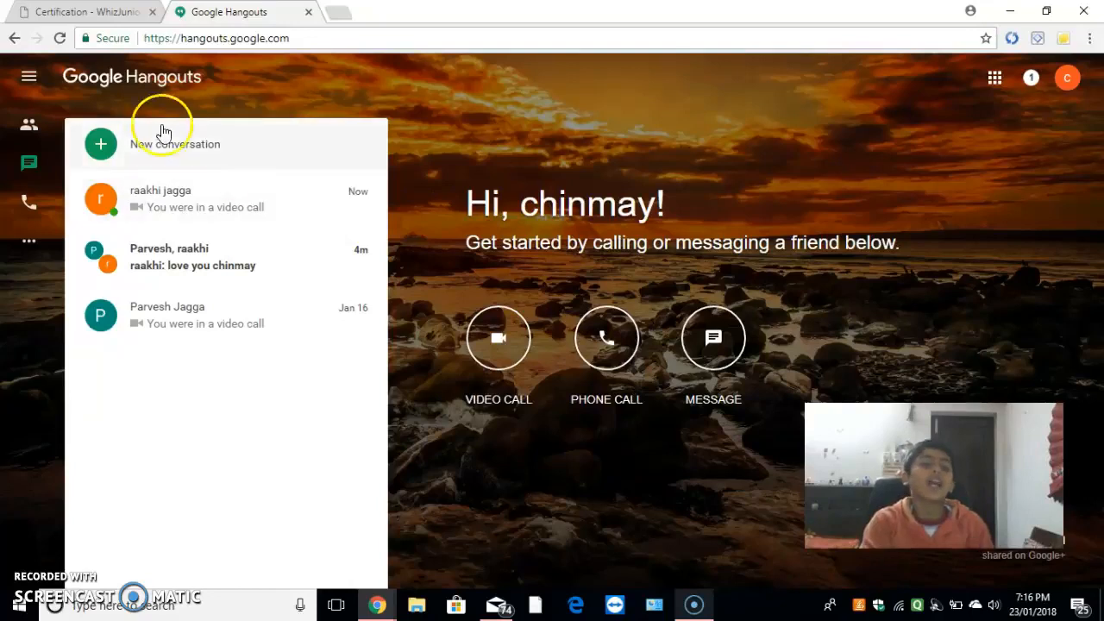
pyautogui.click(100, 145)
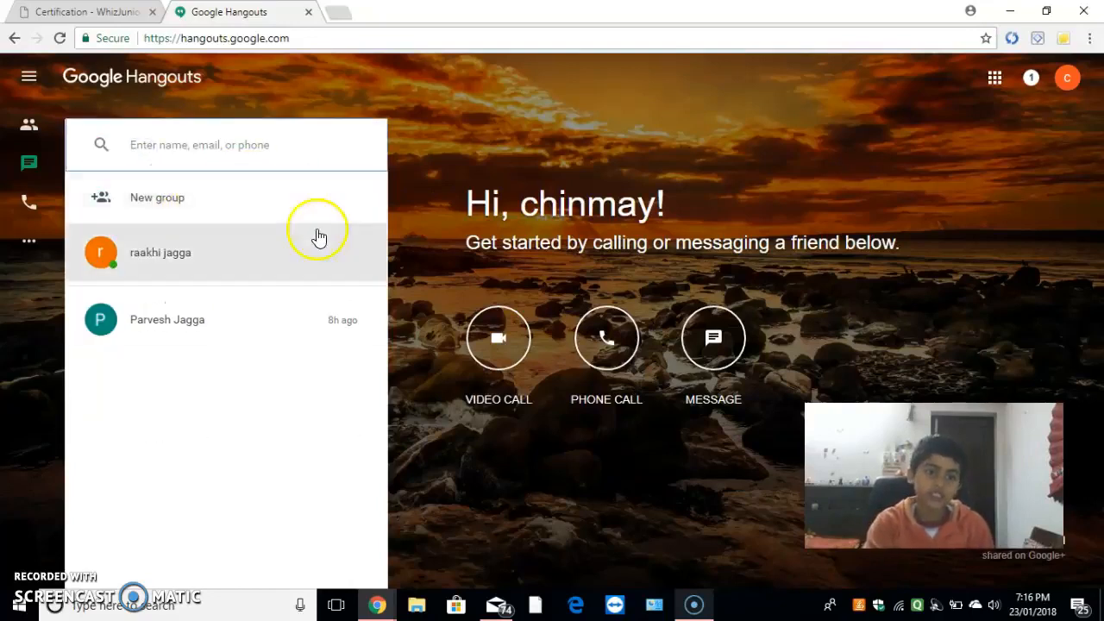
pyautogui.moveTo(250, 238)
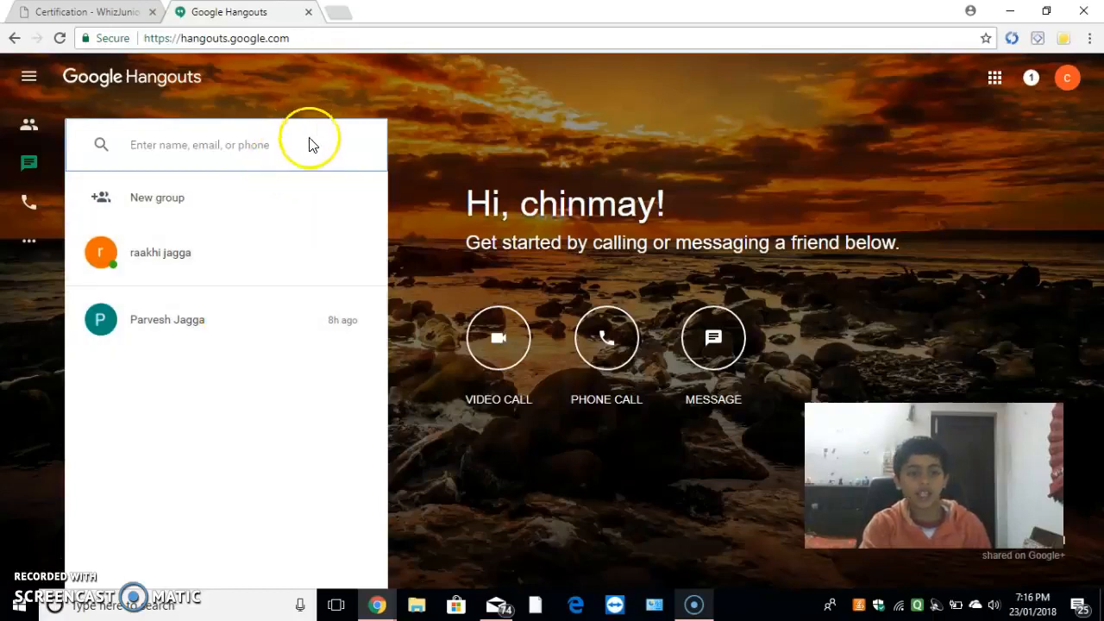
pyautogui.moveTo(848, 86)
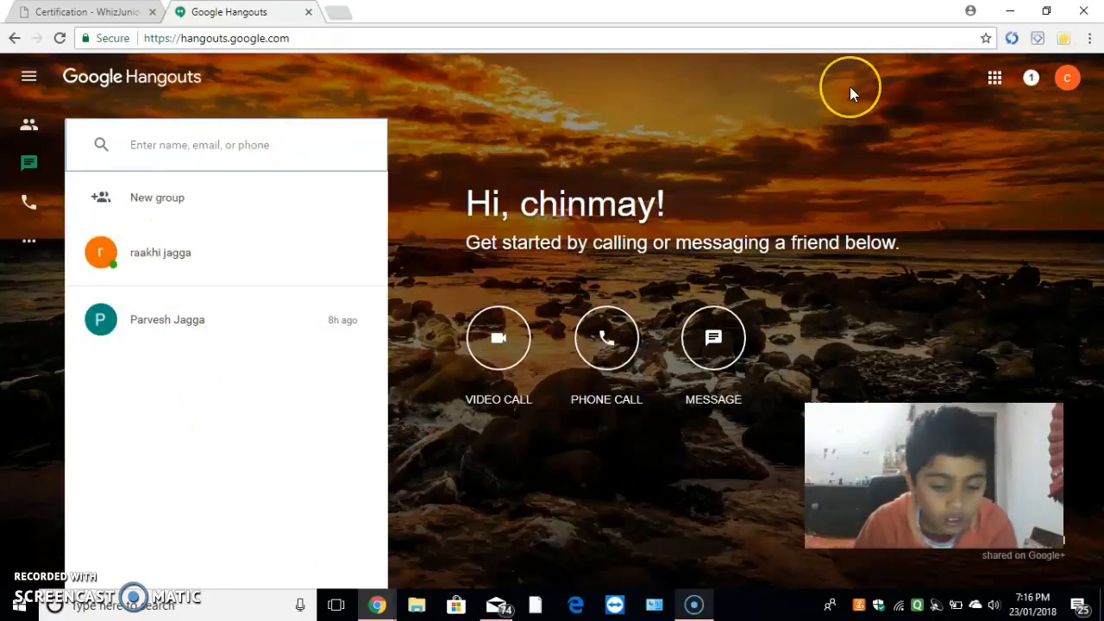
pyautogui.write('Kl')
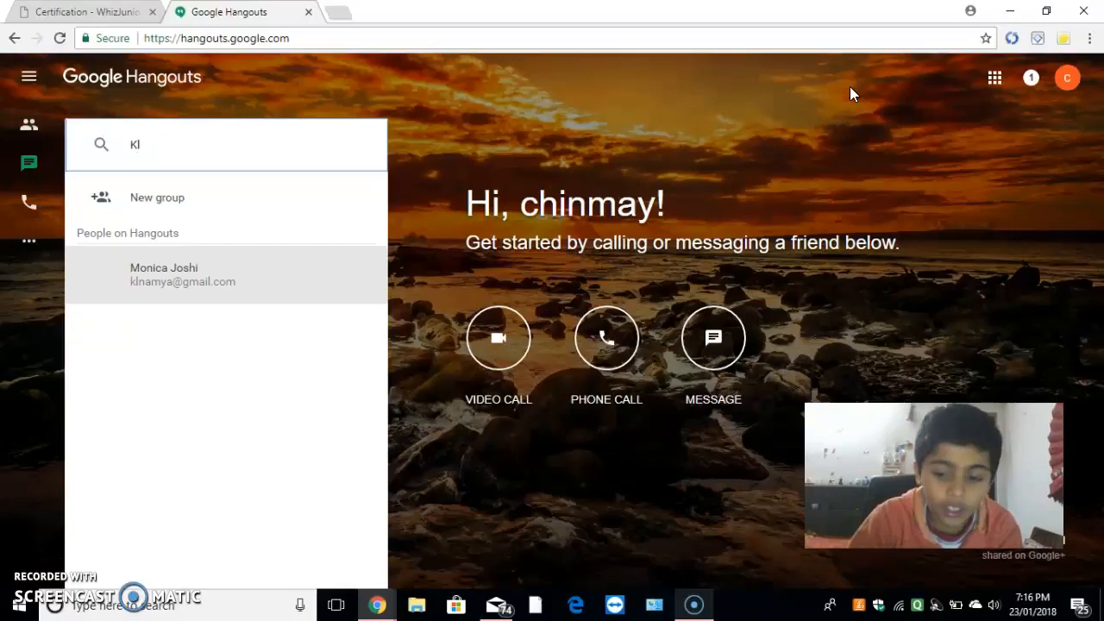
pyautogui.write('klnamya')
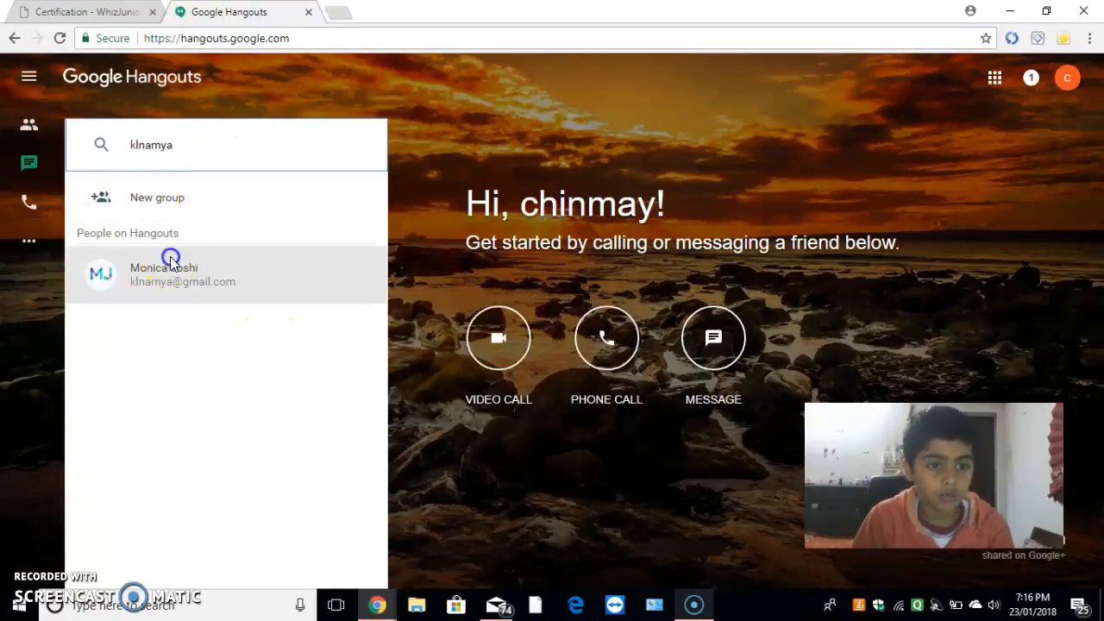
pyautogui.click(173, 274)
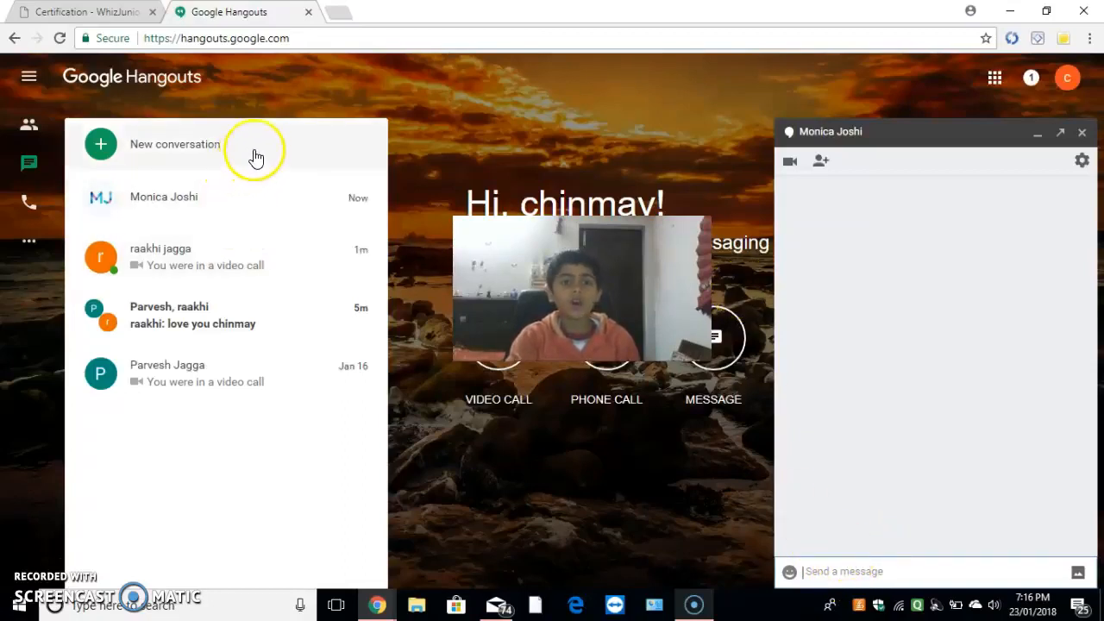
pyautogui.click(174, 145)
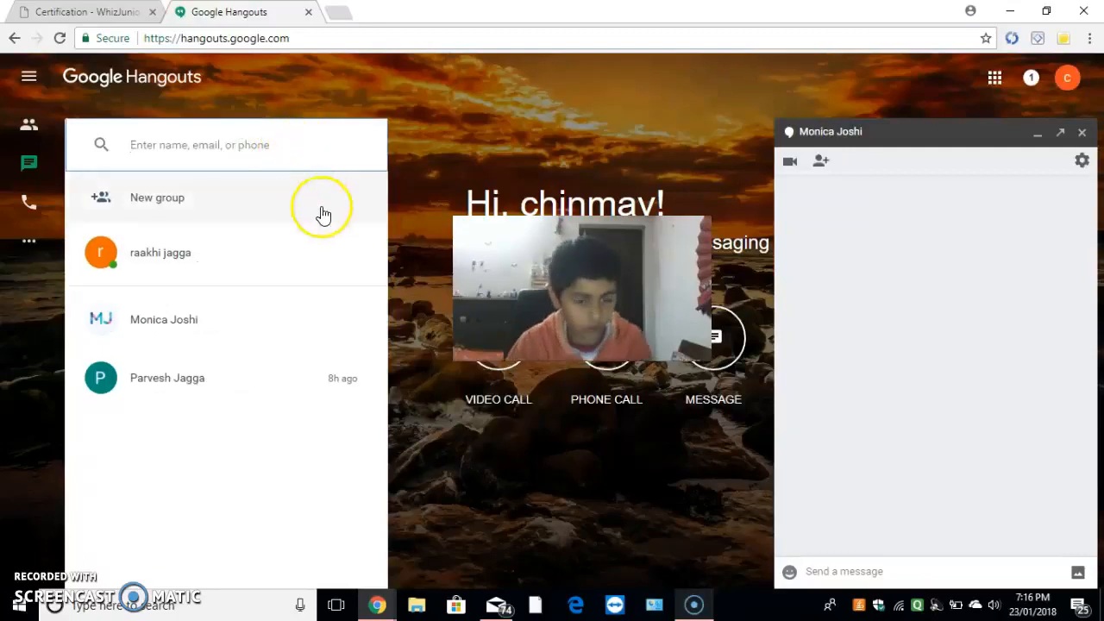
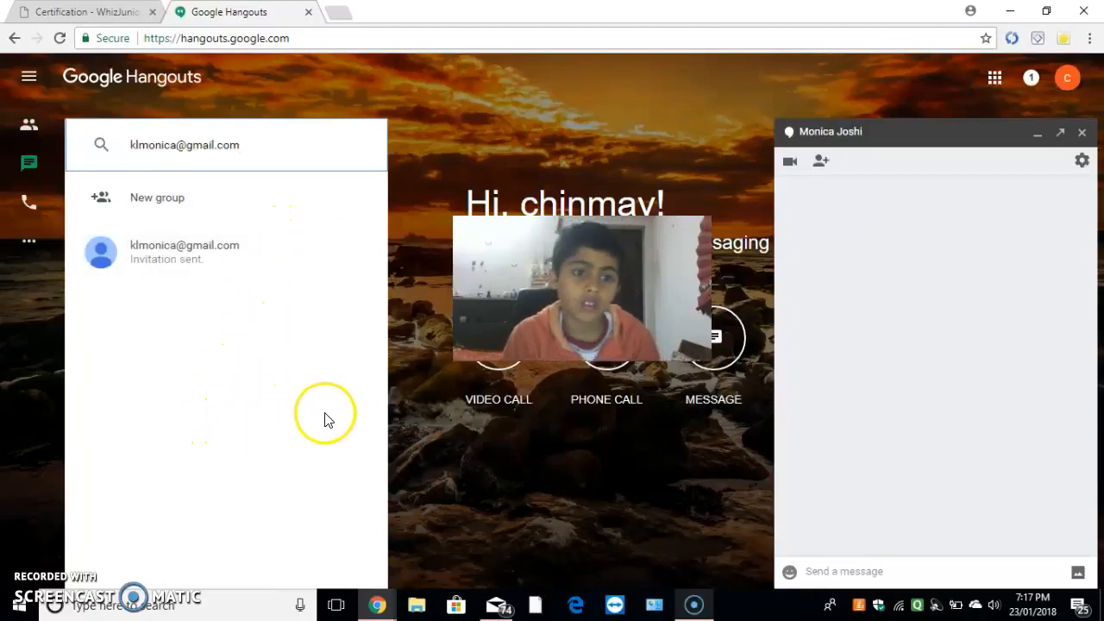
pyautogui.click(1081, 131)
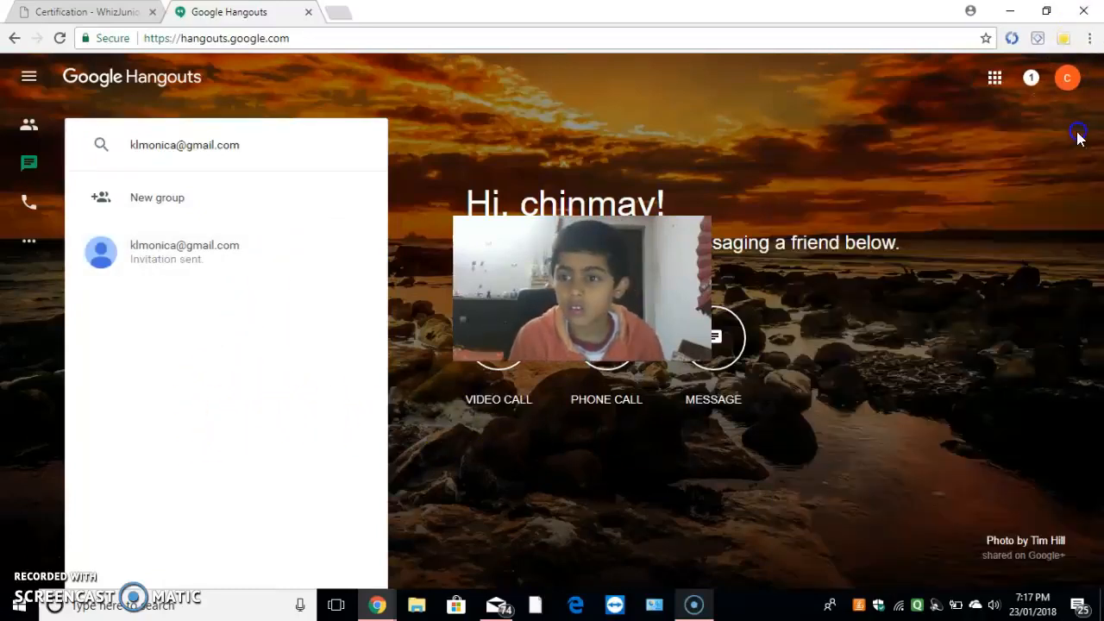
pyautogui.moveTo(395, 283)
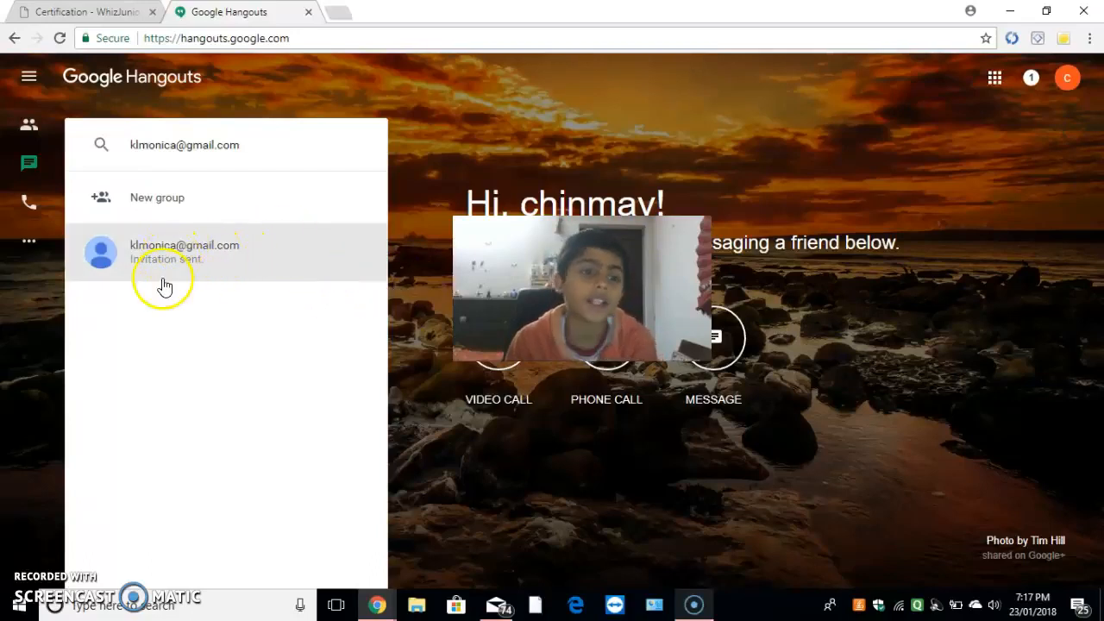
pyautogui.moveTo(223, 164)
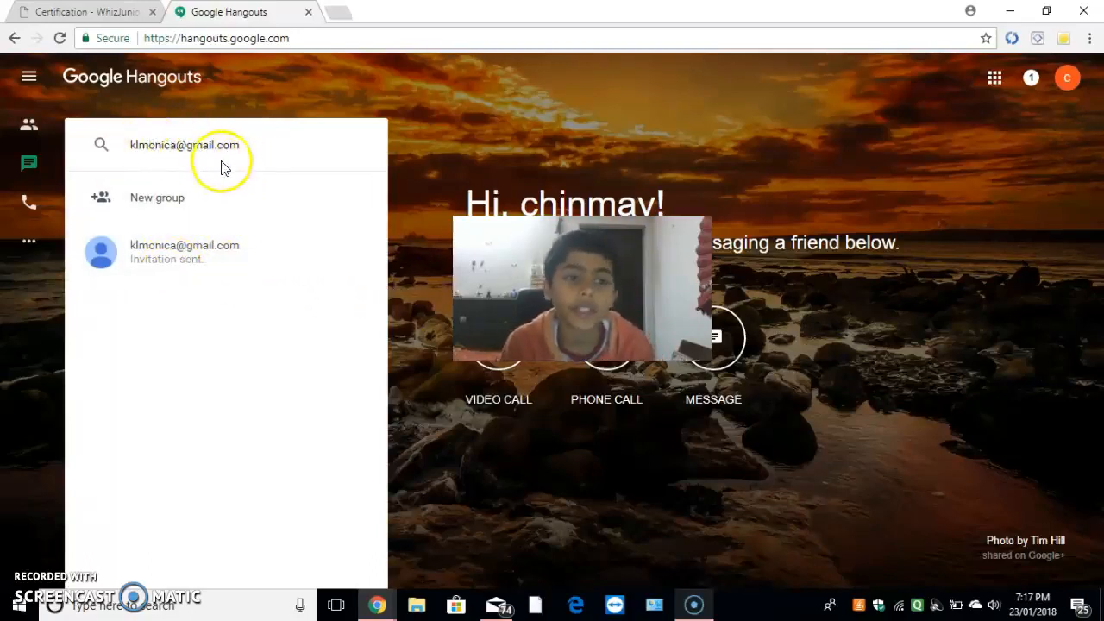
pyautogui.doubleClick(183, 145)
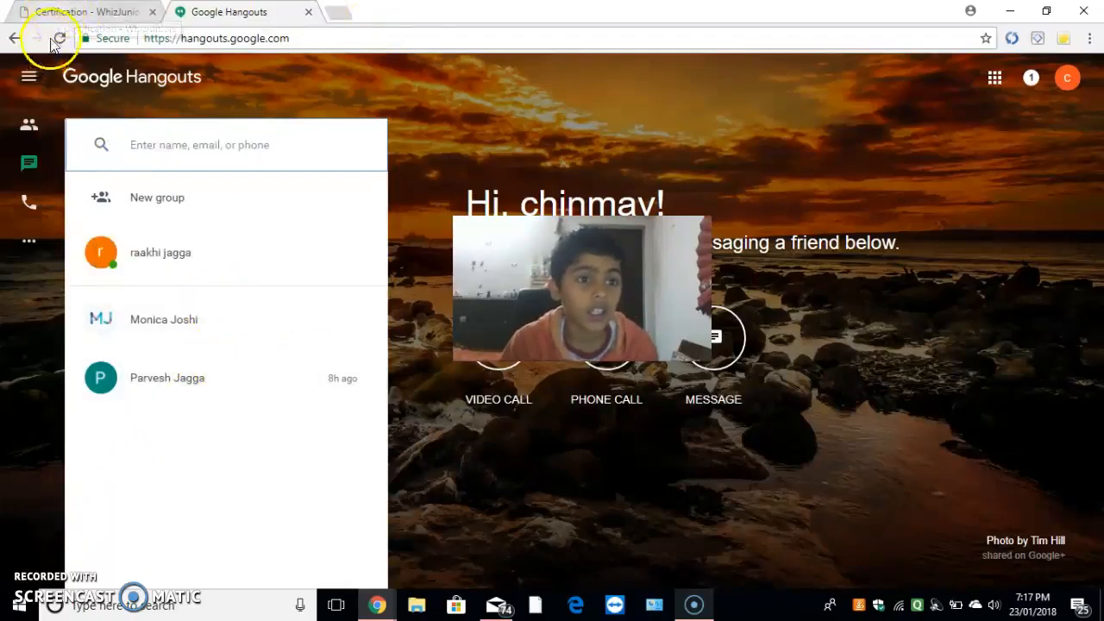
pyautogui.click(83, 10)
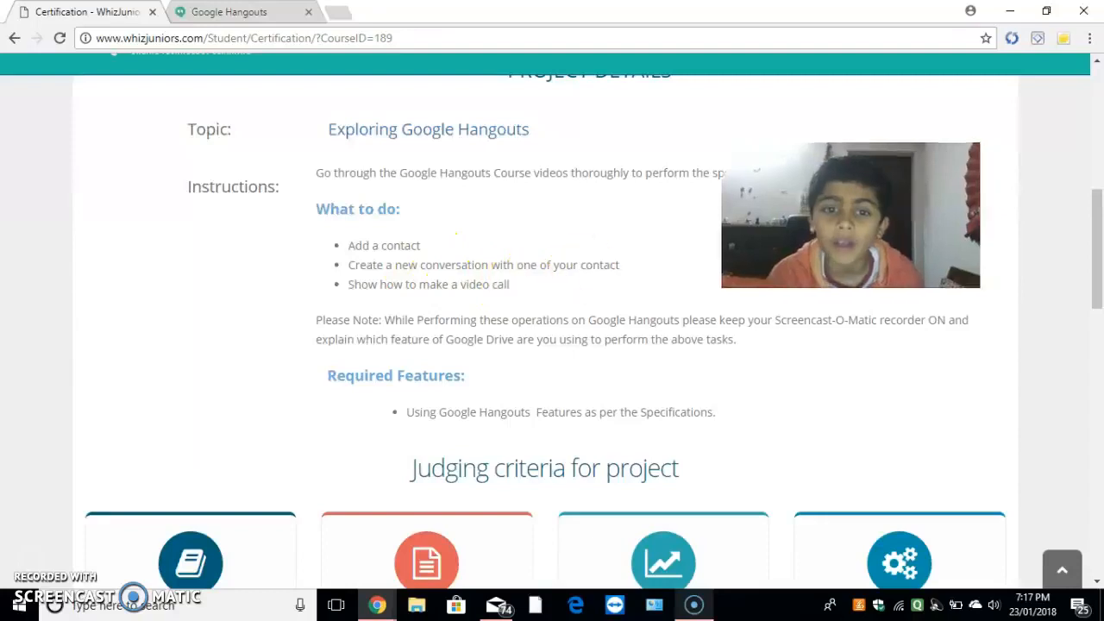
# Send the contact the message 'Hi, how are you Mom?'.
pyautogui.click(228, 10)
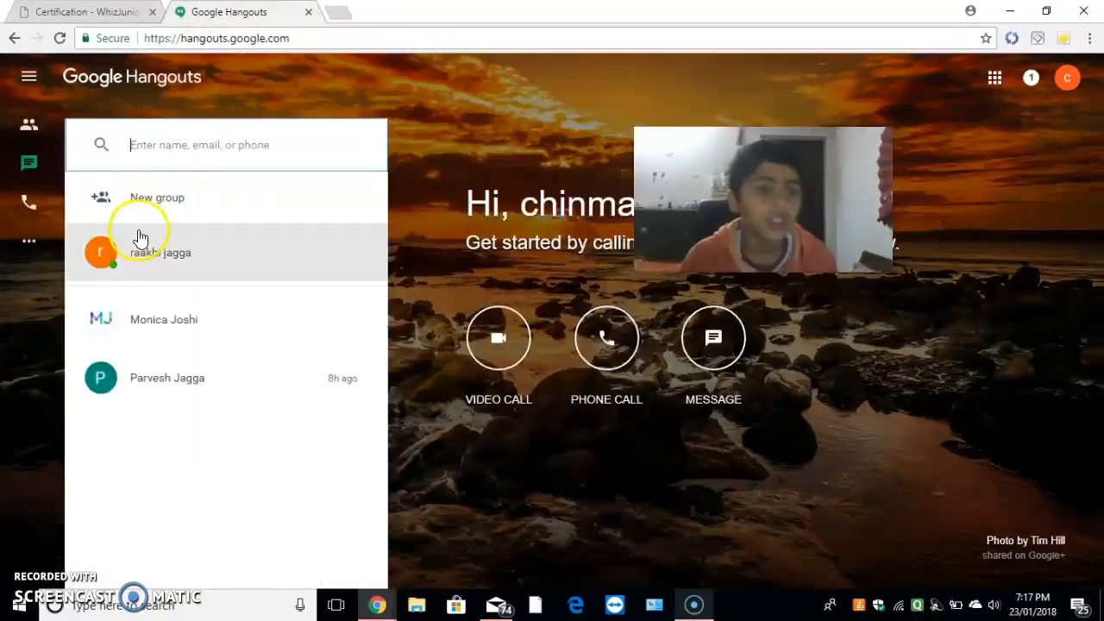
pyautogui.moveTo(233, 211)
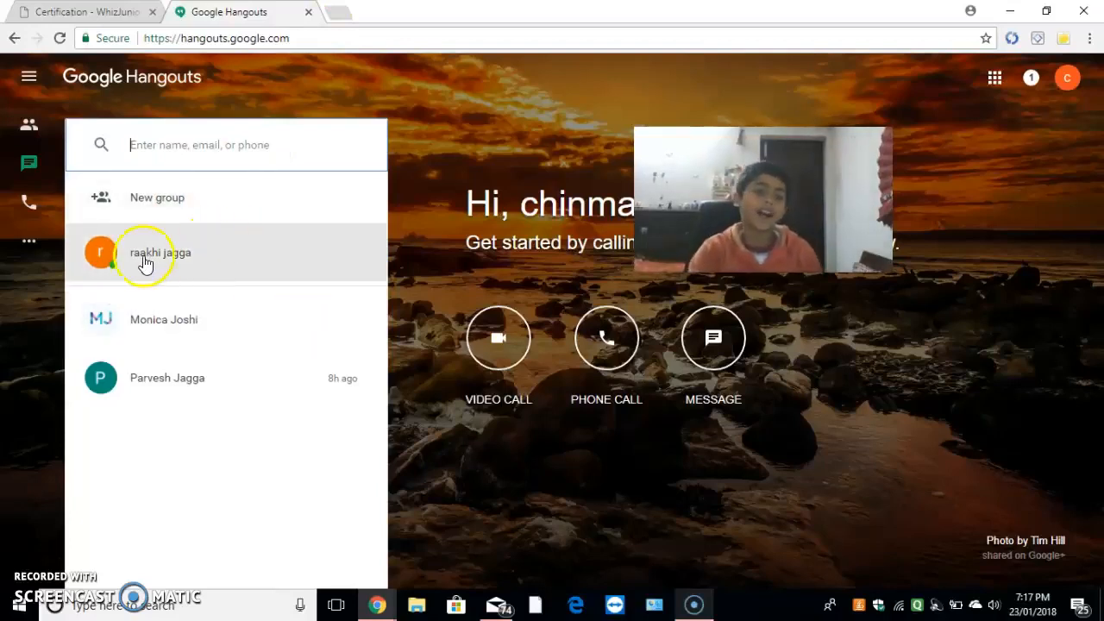
pyautogui.click(144, 252)
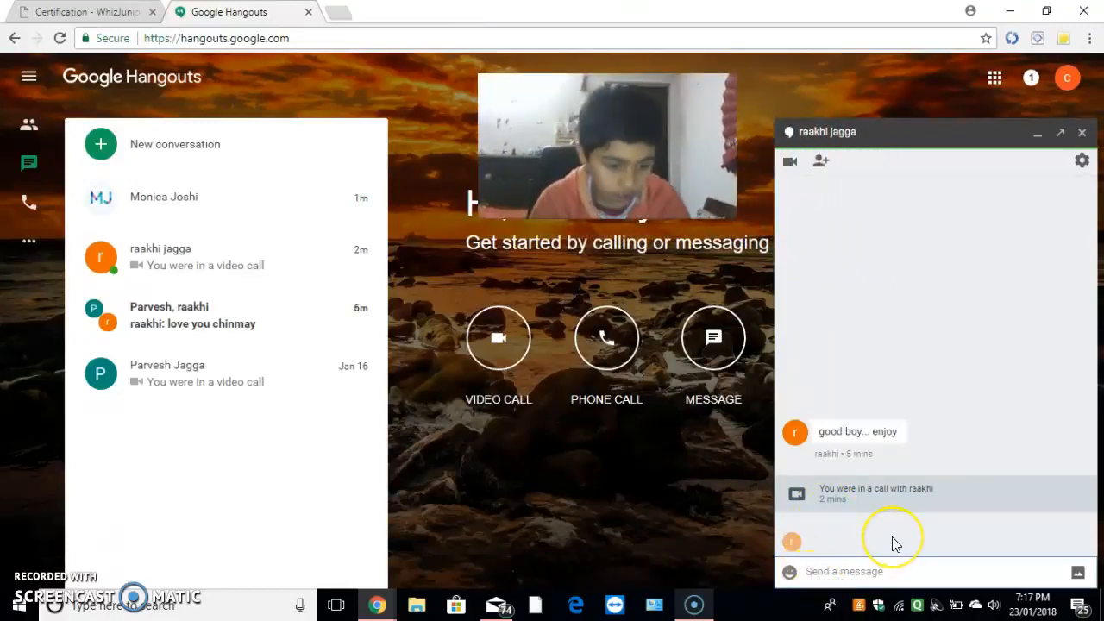
pyautogui.write('HI')
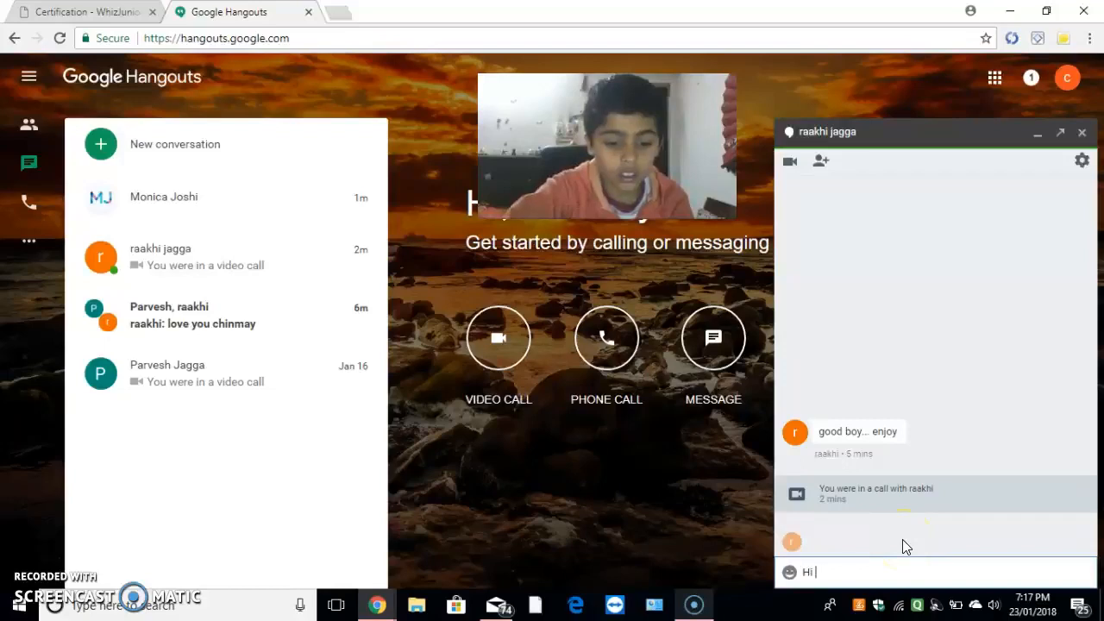
pyautogui.write('how are')
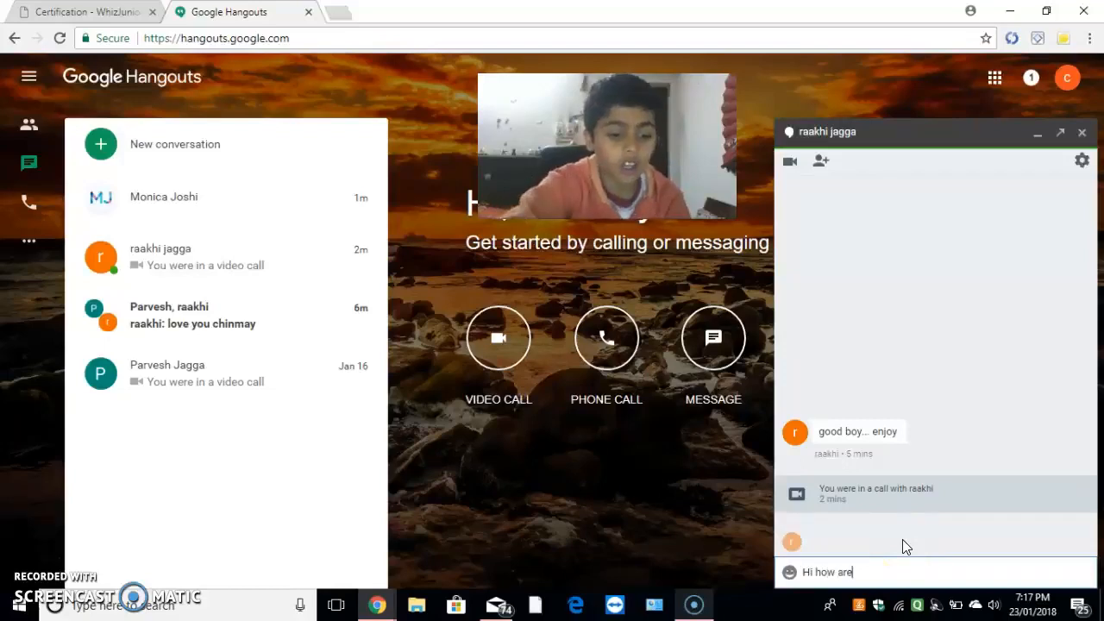
pyautogui.write('you')
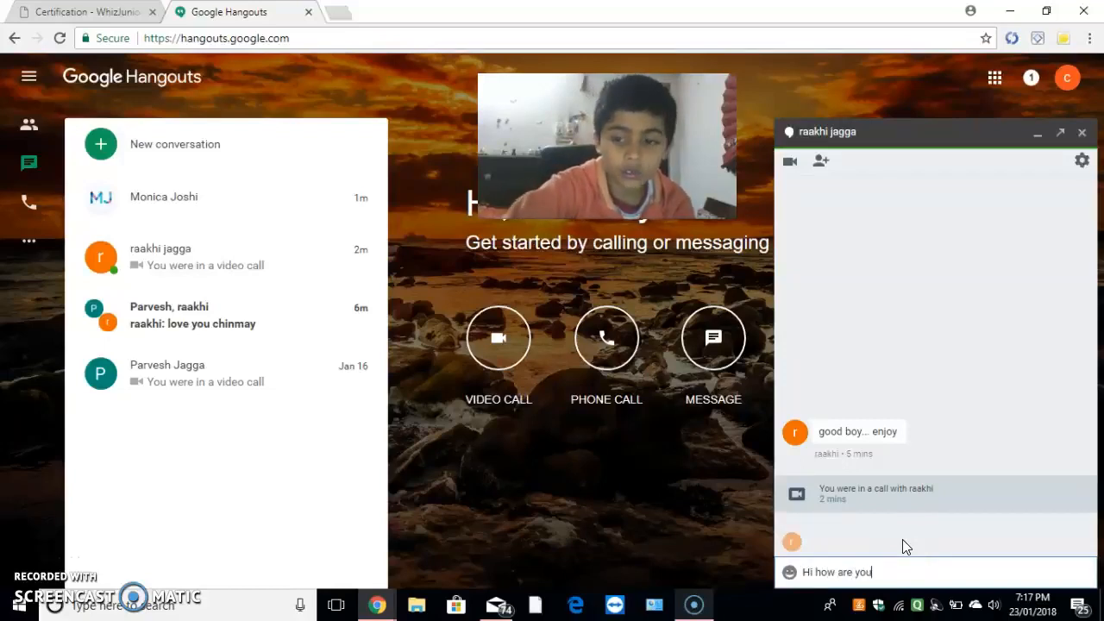
pyautogui.write('Mom?')
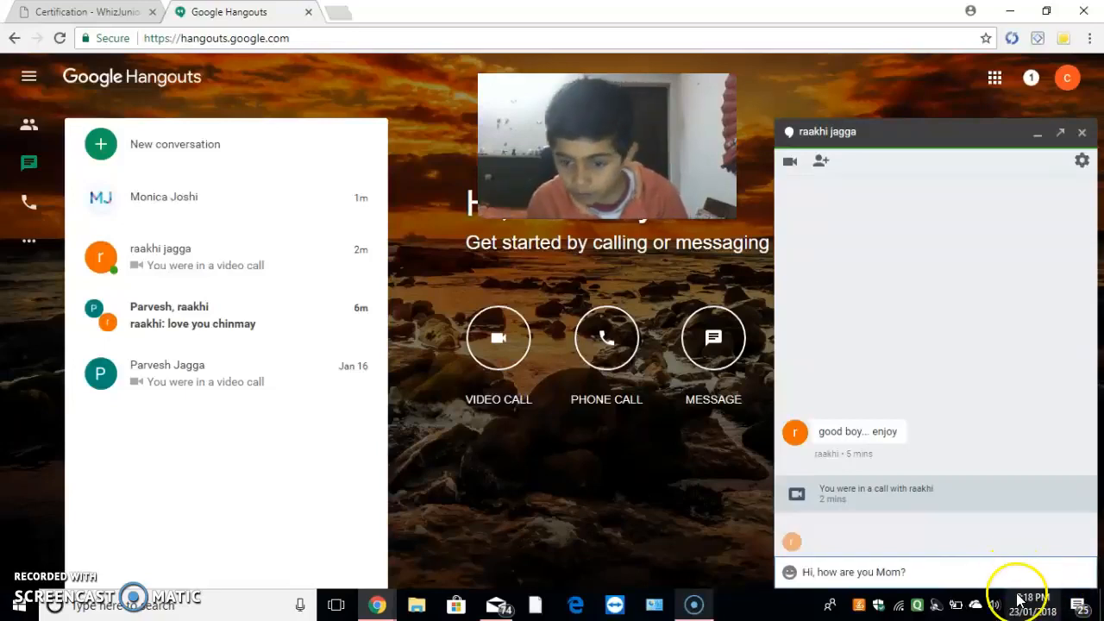
pyautogui.press('enter')
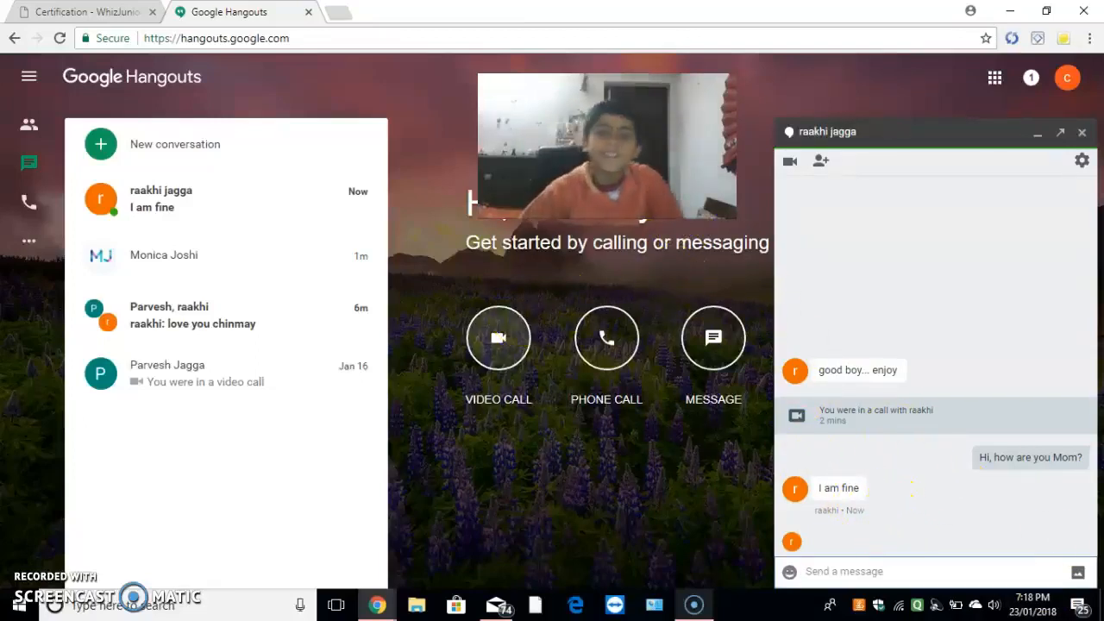
pyautogui.moveTo(1081, 134)
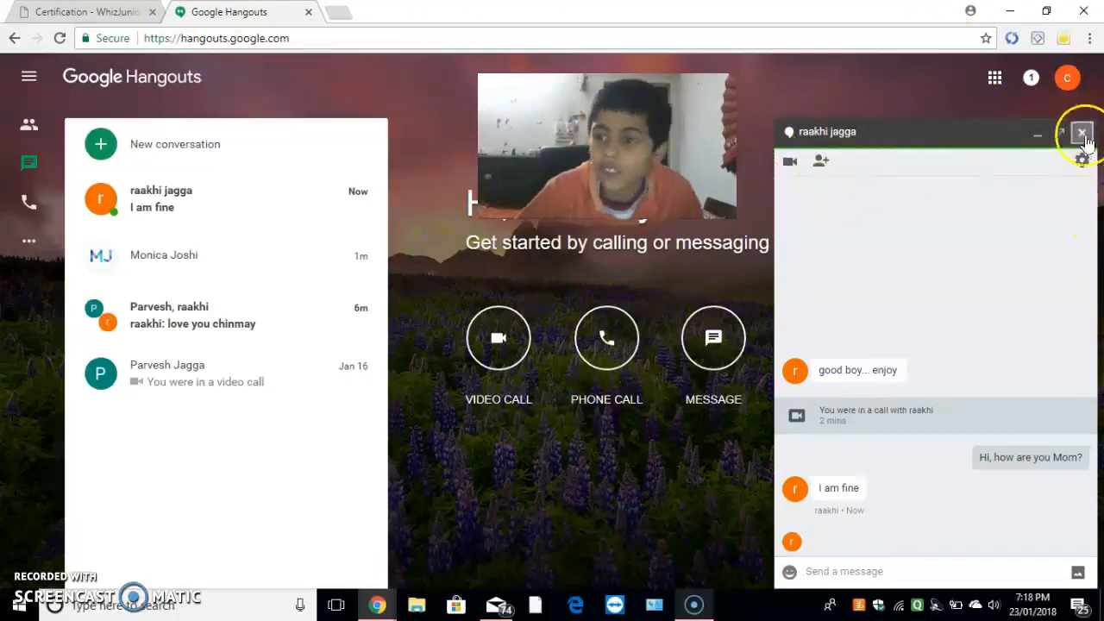
# After the 'I am fine' reply, close the chat and check the WhizJuniors instructions.
pyautogui.click(1082, 131)
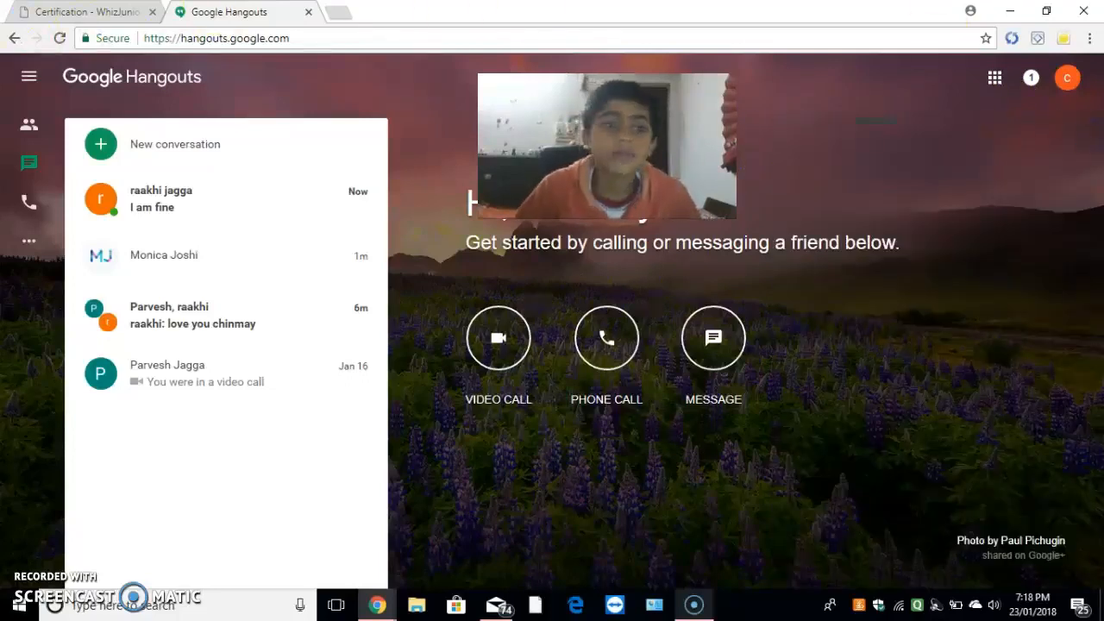
pyautogui.click(83, 10)
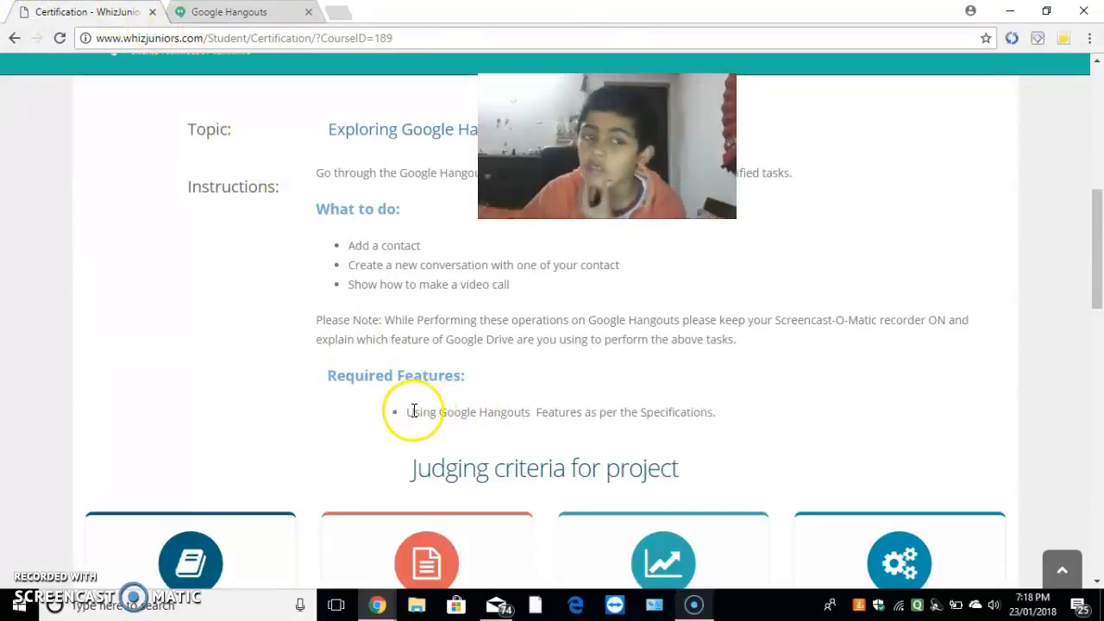
pyautogui.moveTo(428, 500)
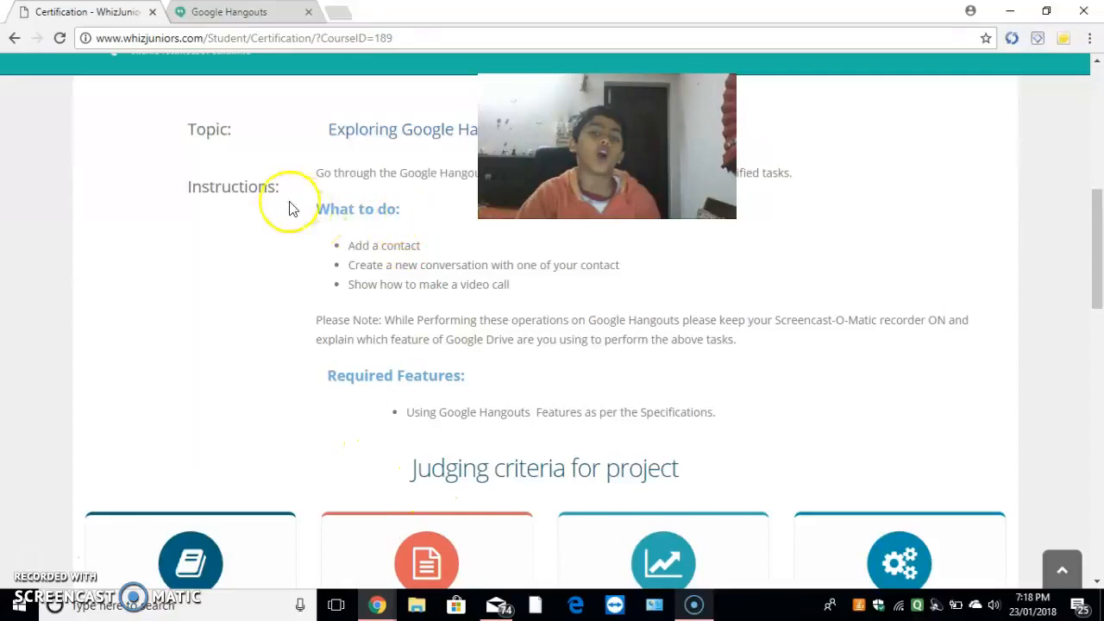
pyautogui.click(227, 10)
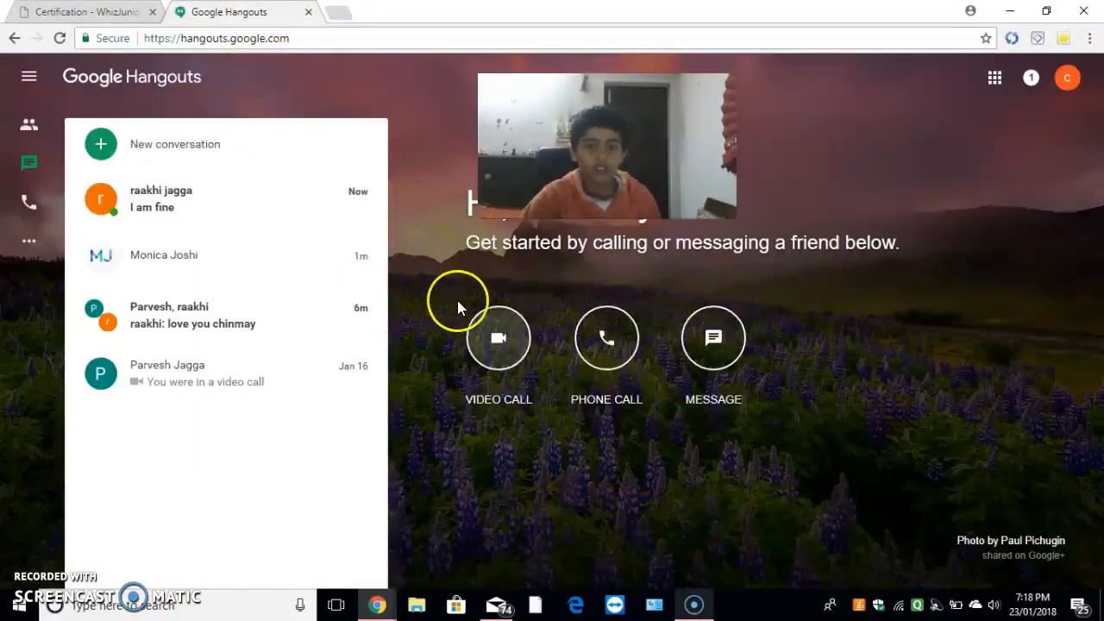
pyautogui.click(161, 199)
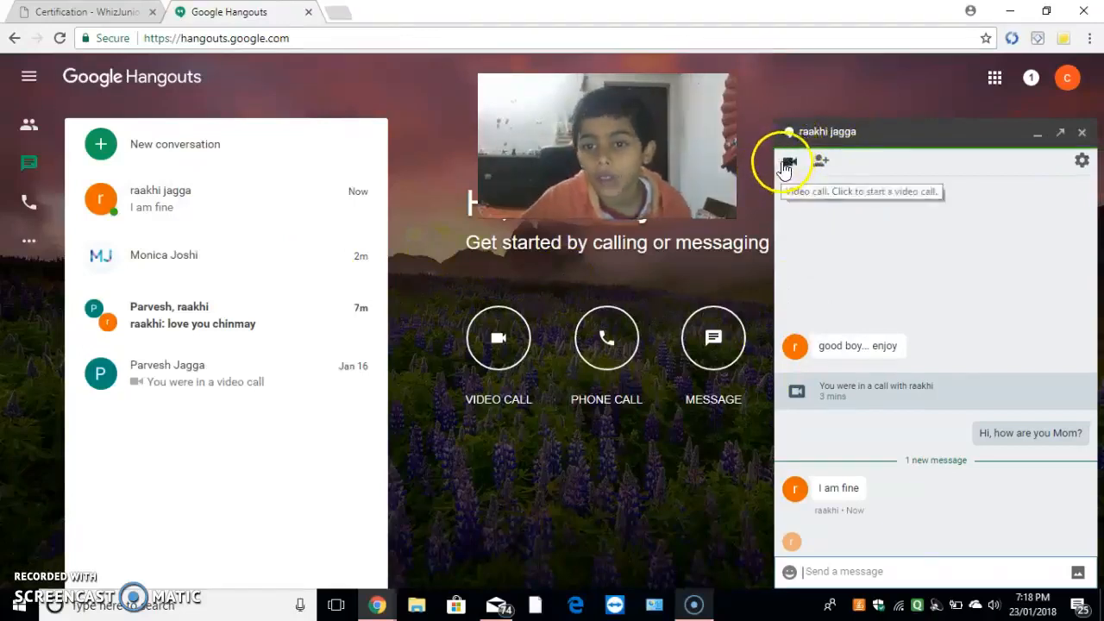
pyautogui.click(786, 163)
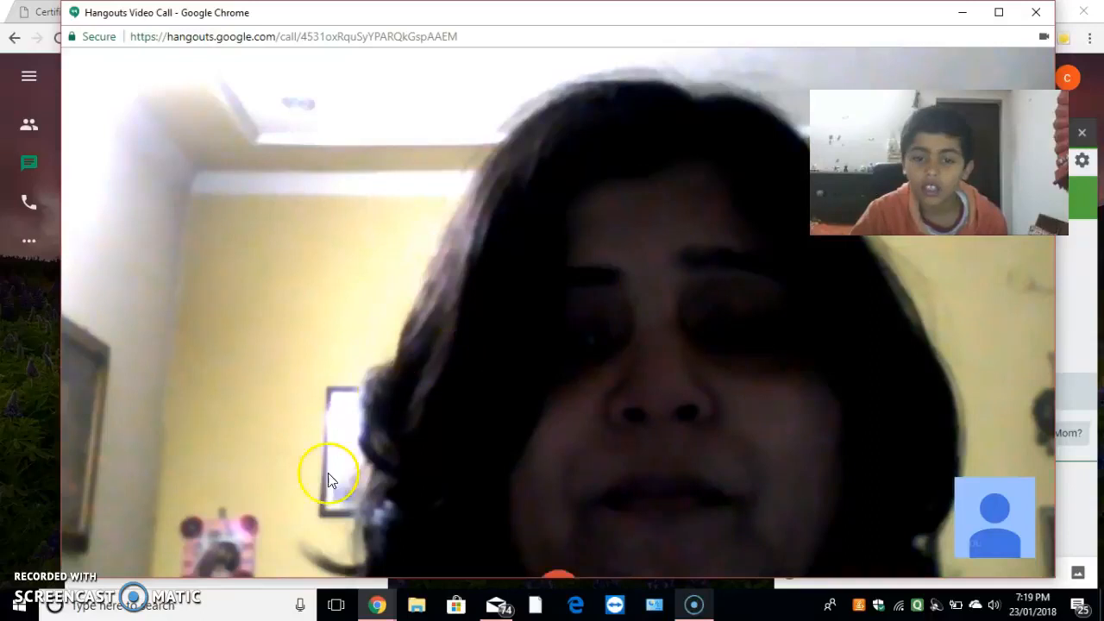
pyautogui.moveTo(543, 552)
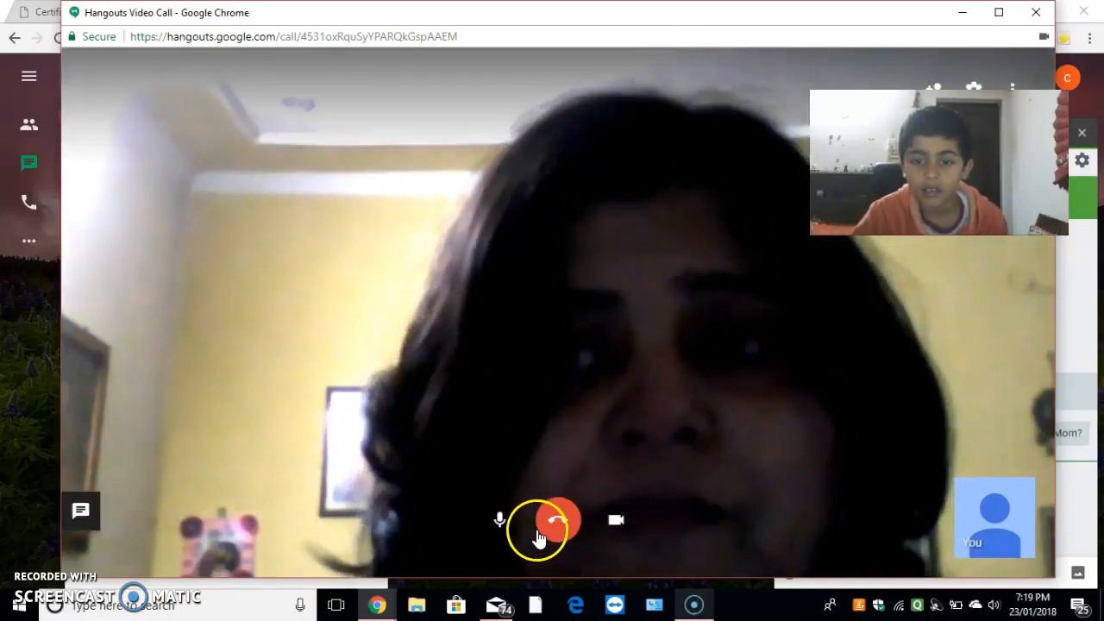
pyautogui.click(543, 519)
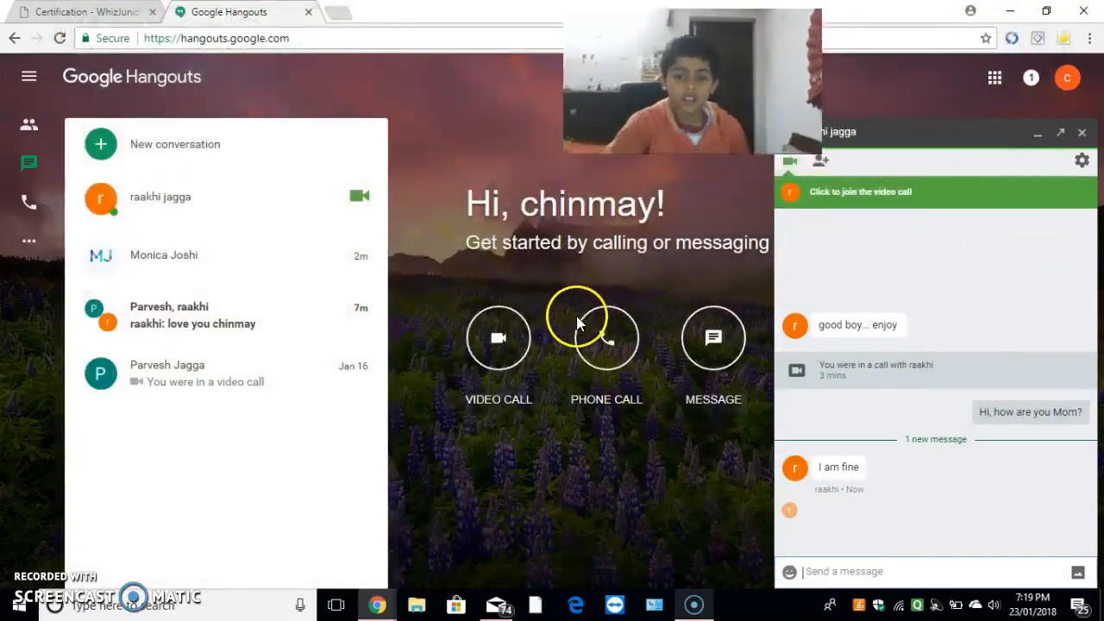
pyautogui.click(86, 10)
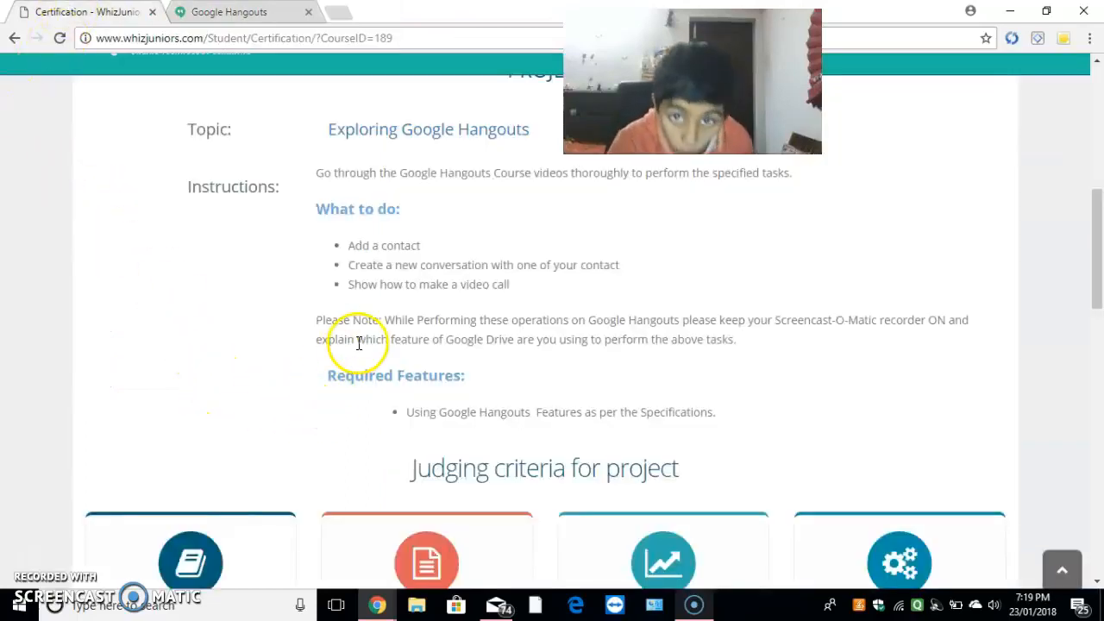
pyautogui.moveTo(641, 480)
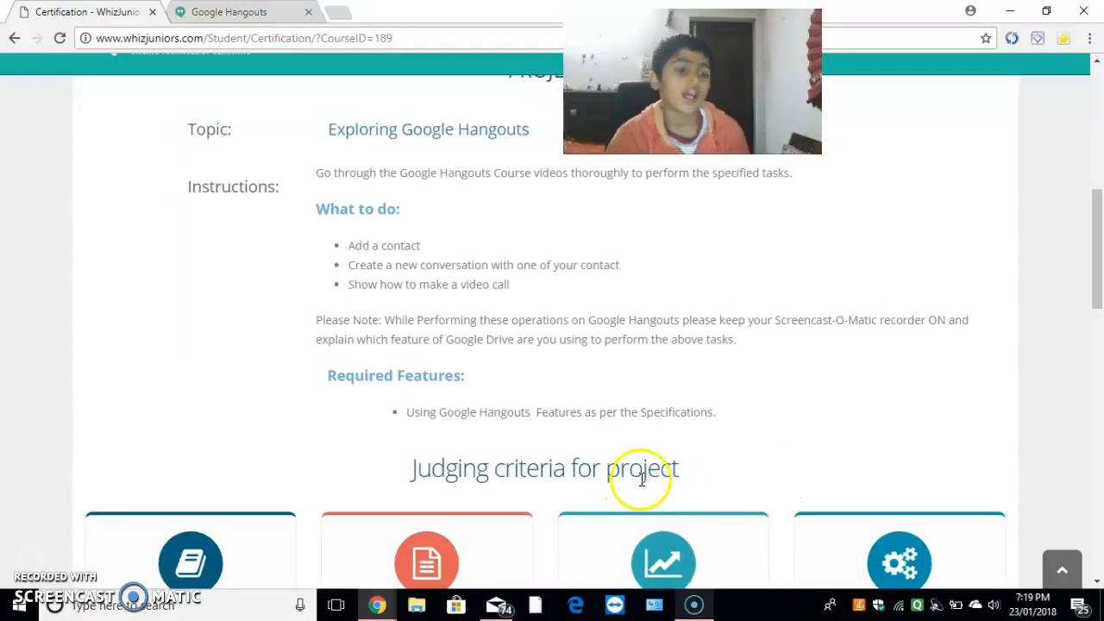